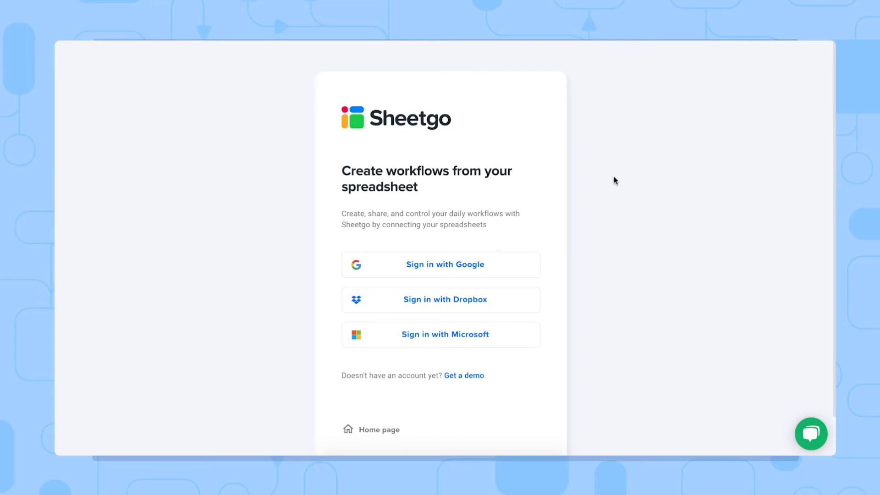
mouse_move(441, 335)
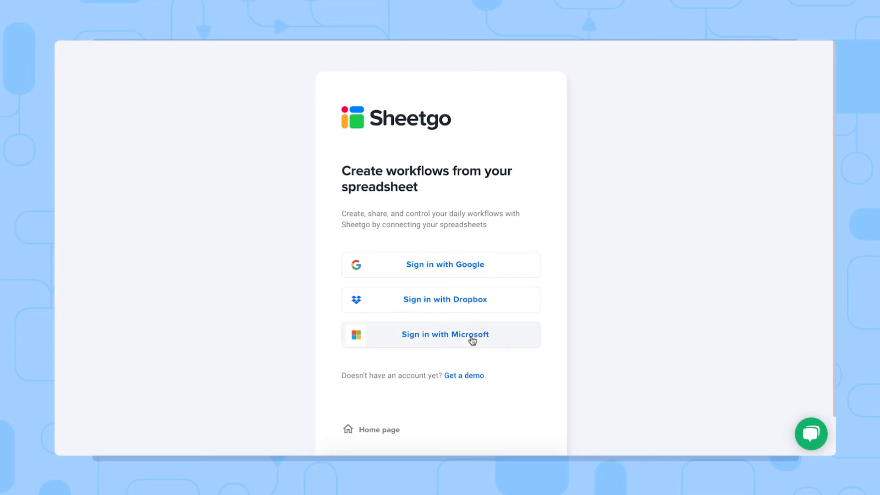
Sign in to Sheetgo with the already signed-in Microsoft account.
left_click(443, 335)
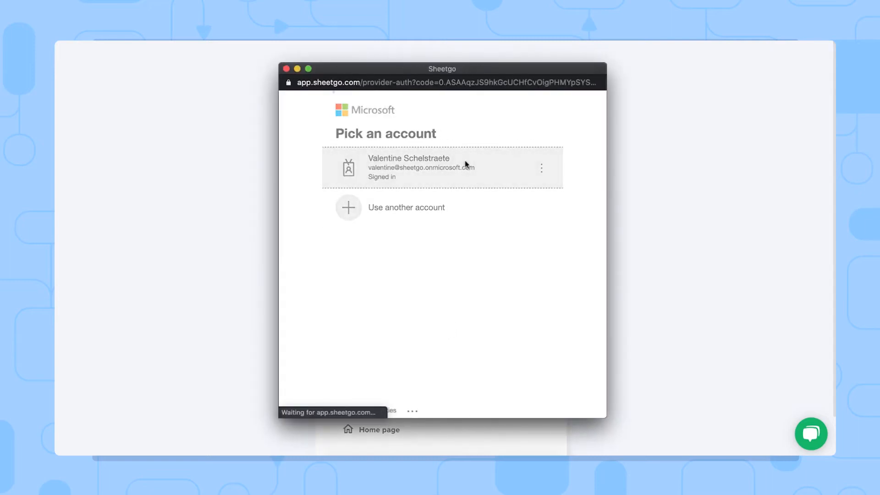
left_click(442, 167)
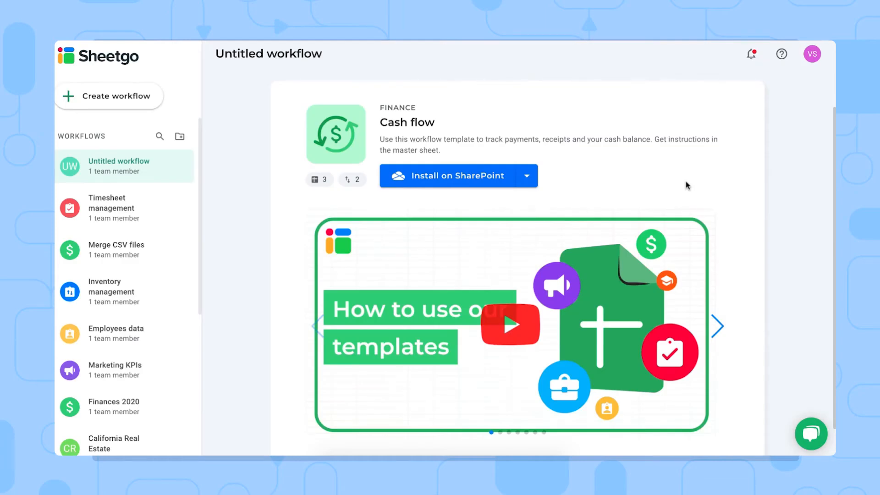
mouse_move(514, 178)
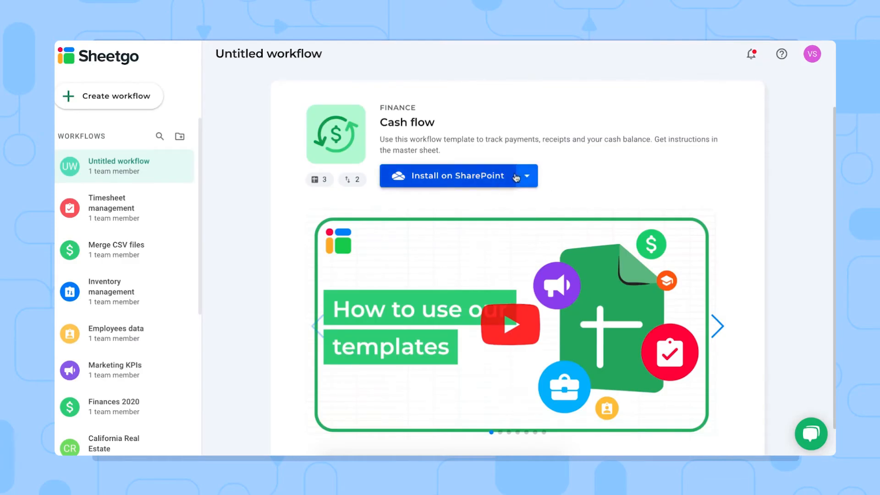
Review the alternative install locations, then install the Cash flow template on SharePoint.
left_click(526, 176)
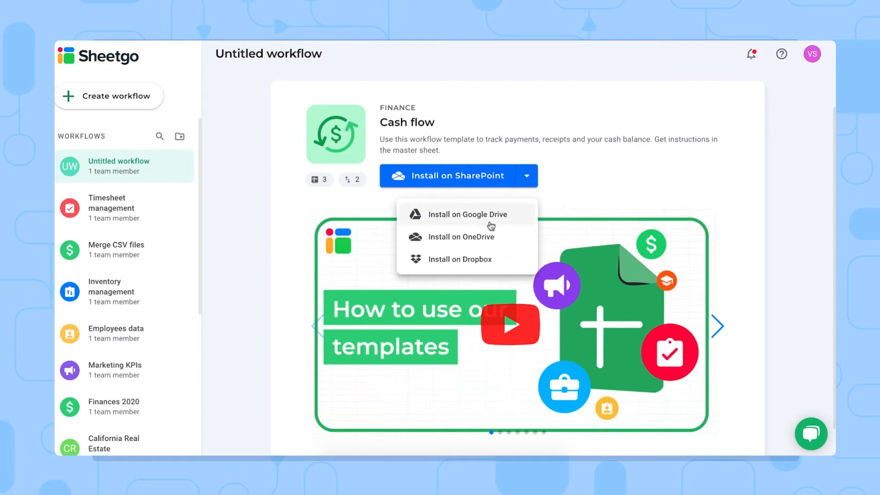
mouse_move(503, 242)
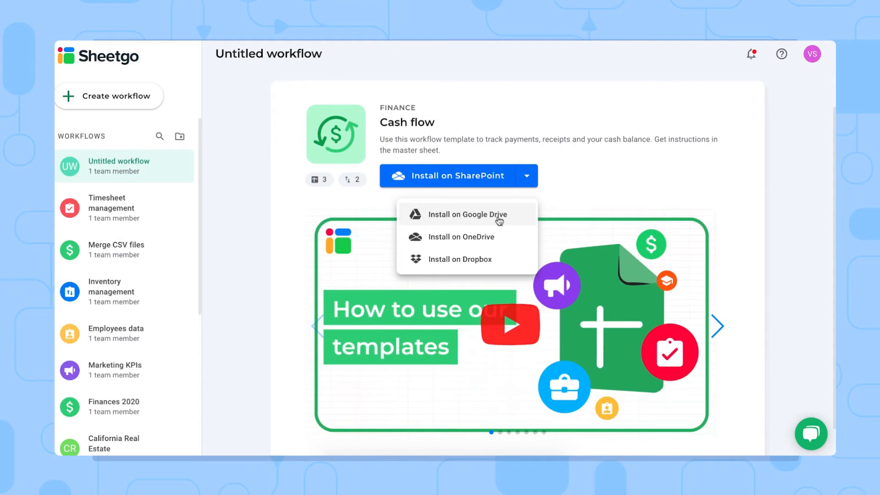
left_click(449, 175)
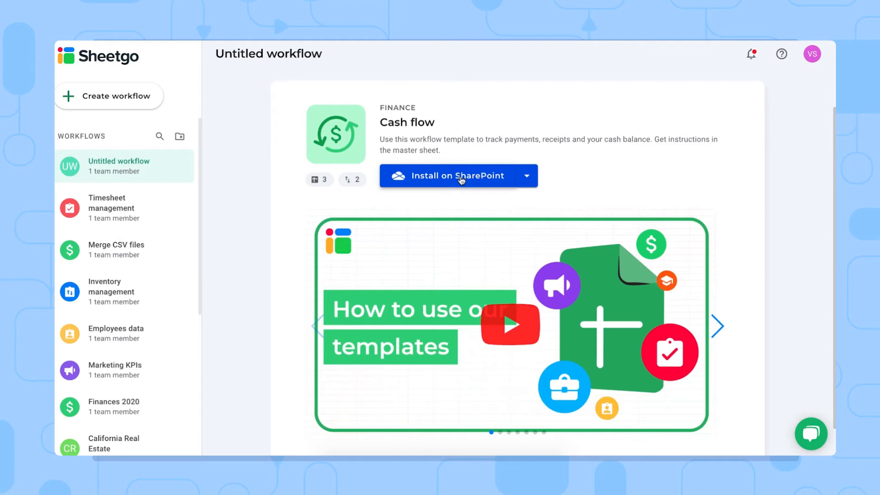
left_click(455, 176)
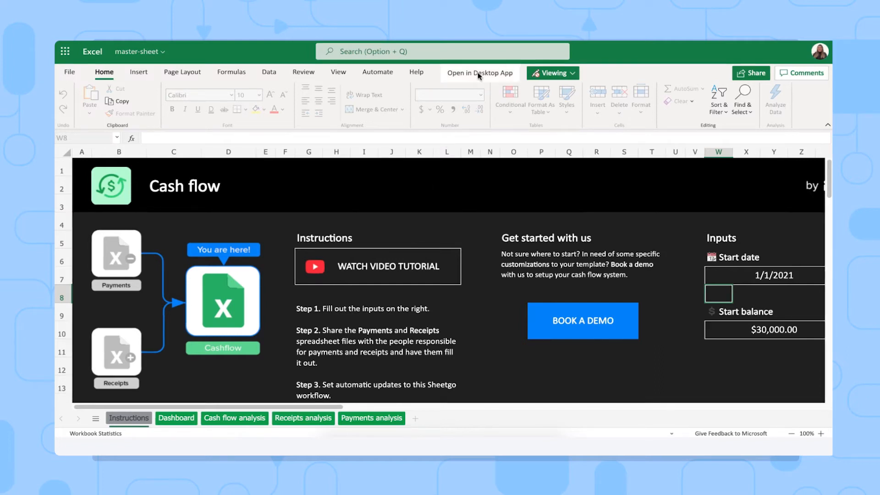
Launch the Cash flow master-sheet workbook in the desktop Excel application.
left_click(479, 74)
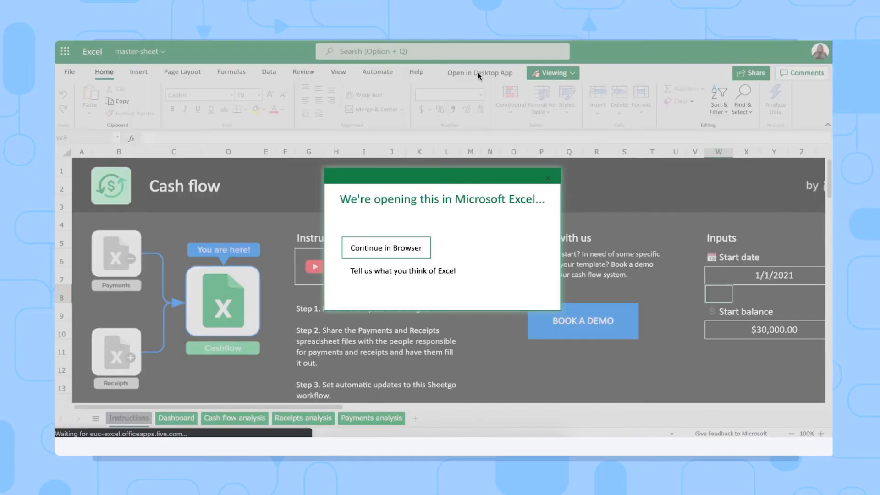
left_click(386, 248)
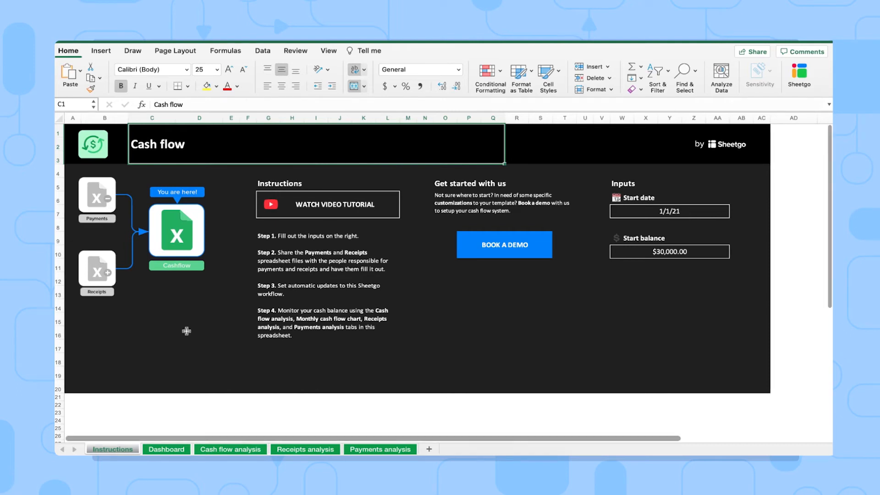
mouse_move(358, 445)
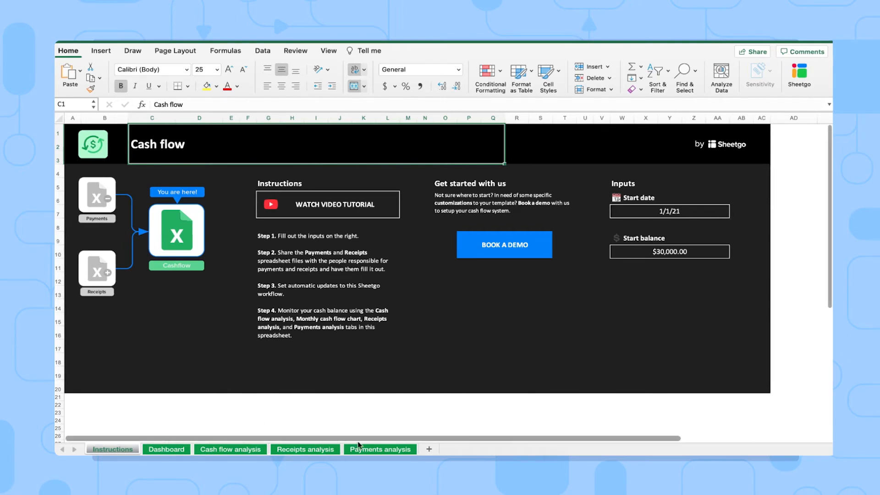
mouse_move(363, 284)
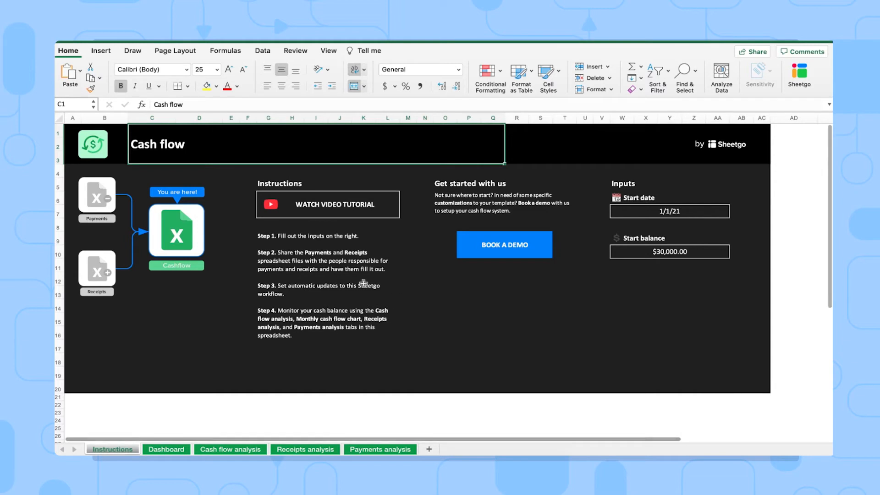
mouse_move(384, 288)
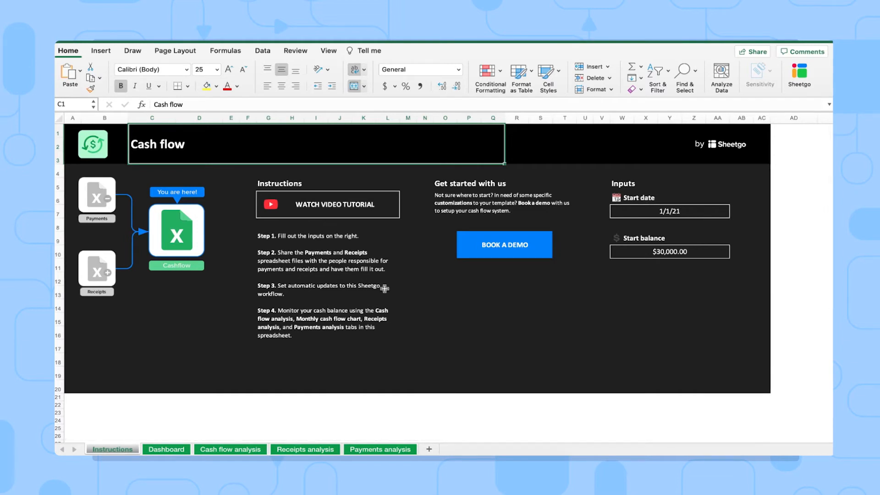
Inspect the Start date and Start balance inputs, then view the Cash flow analysis sheet.
left_click(669, 210)
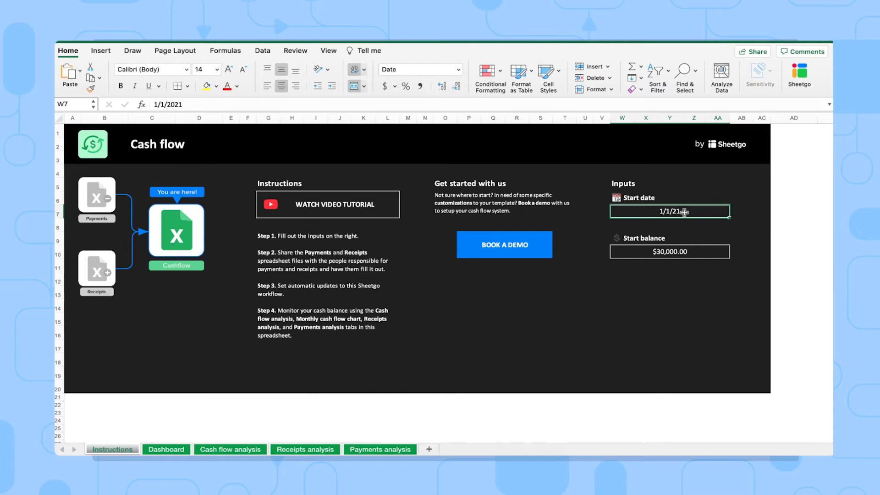
left_click(669, 251)
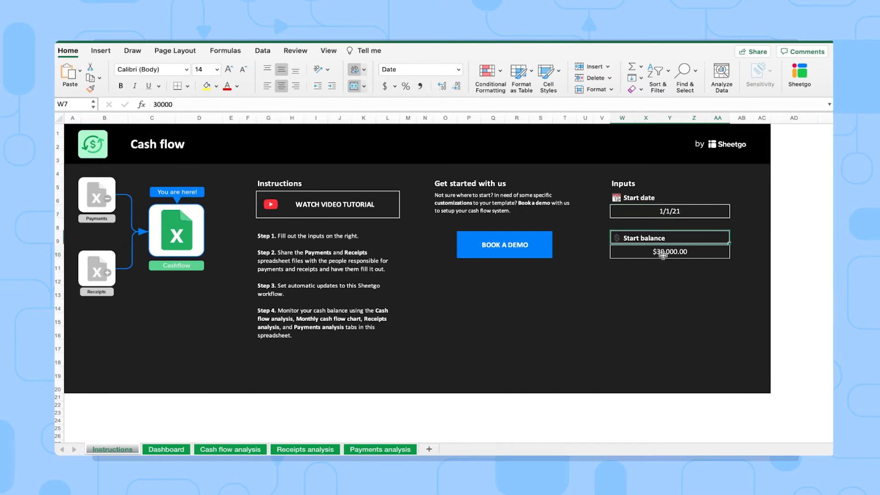
left_click(669, 251)
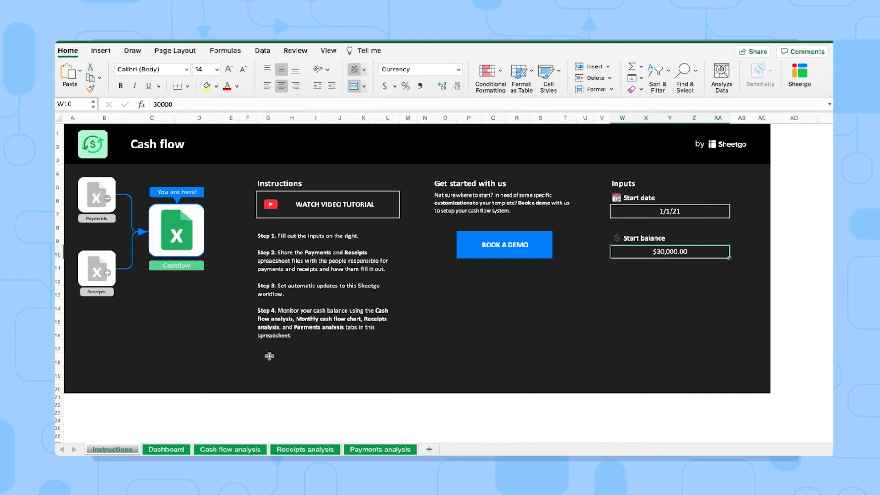
left_click(229, 449)
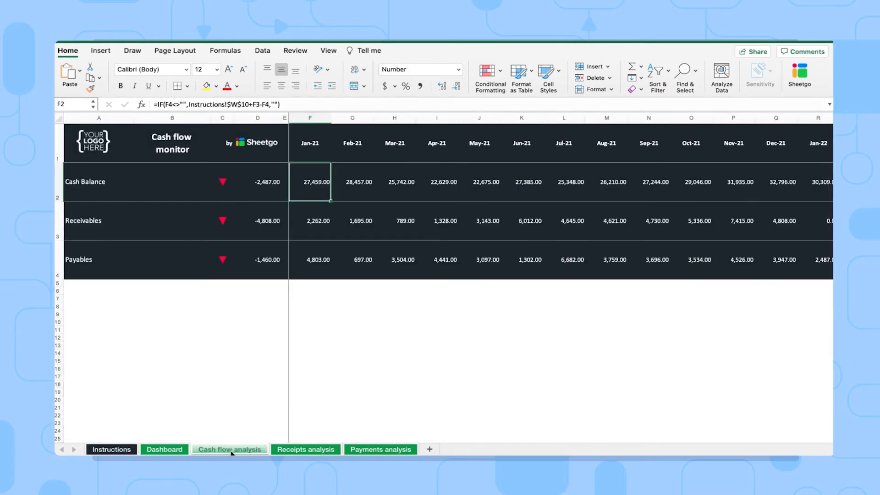
Check the month-header and expense-category formulas across Receipts and Payments analysis, ending on the Dashboard.
left_click(352, 142)
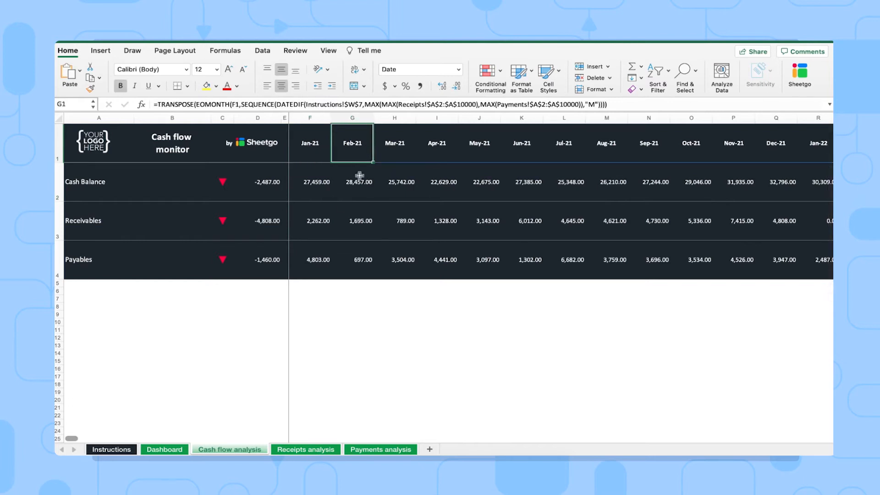
left_click(305, 448)
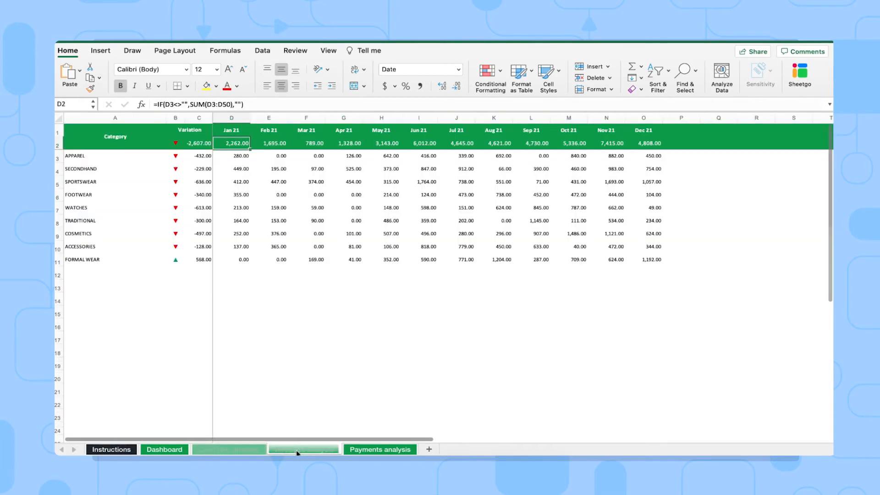
left_click(379, 449)
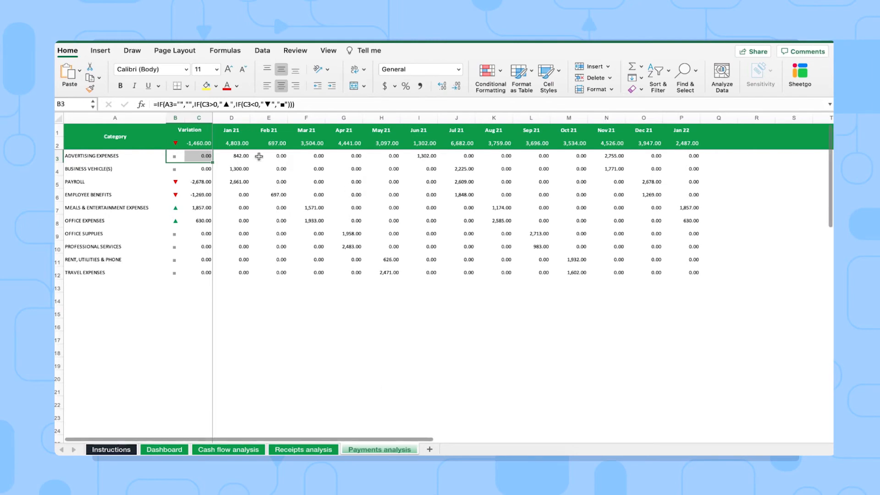
left_click(114, 155)
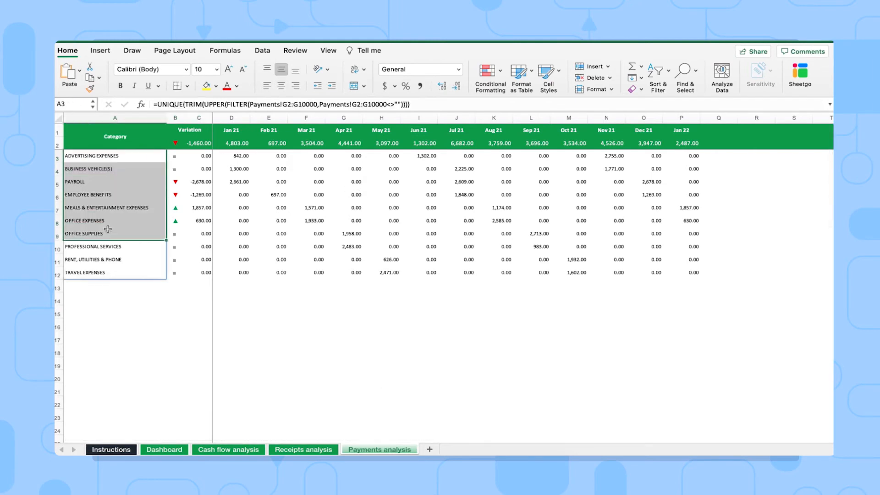
left_click(164, 449)
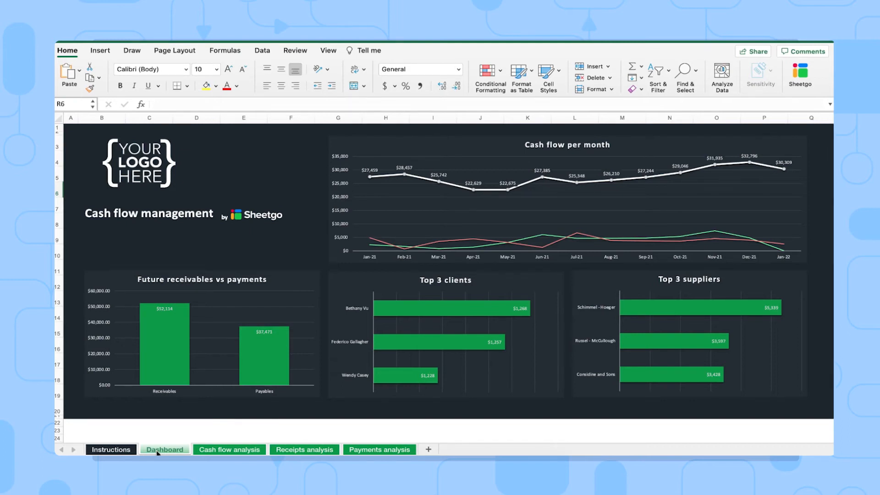
mouse_move(264, 324)
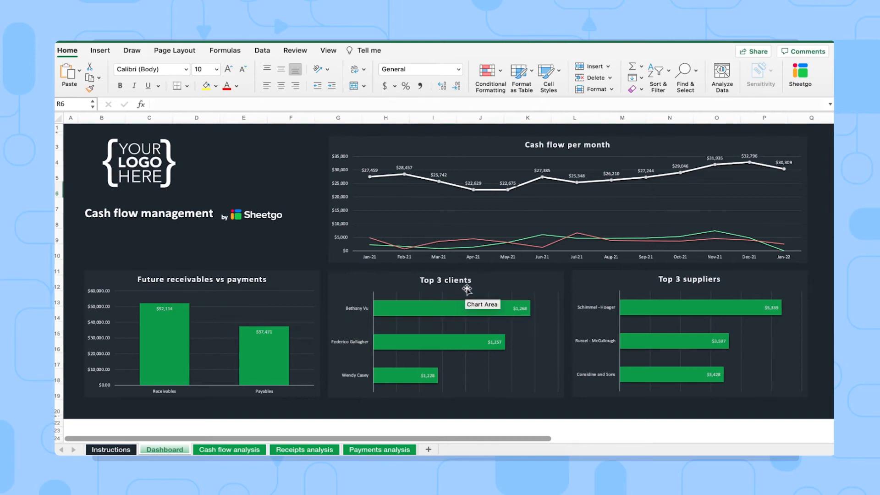
mouse_move(442, 279)
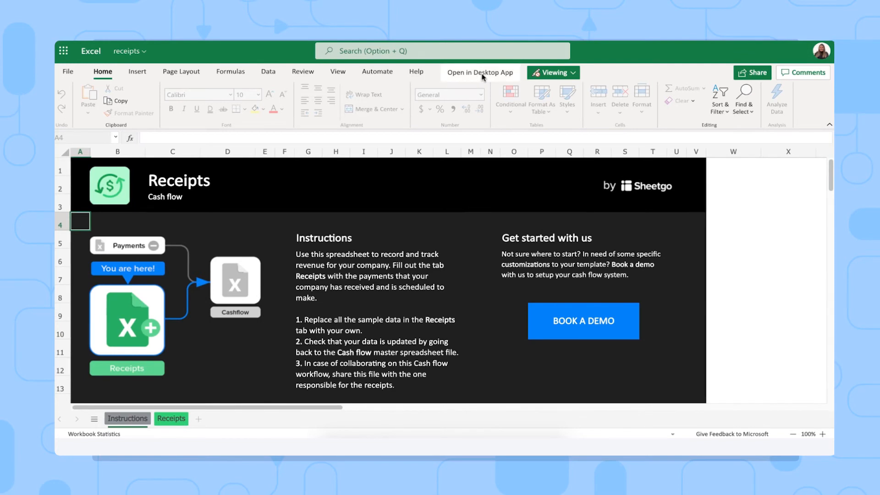
Launch the Receipts workbook in the desktop Excel application.
left_click(479, 72)
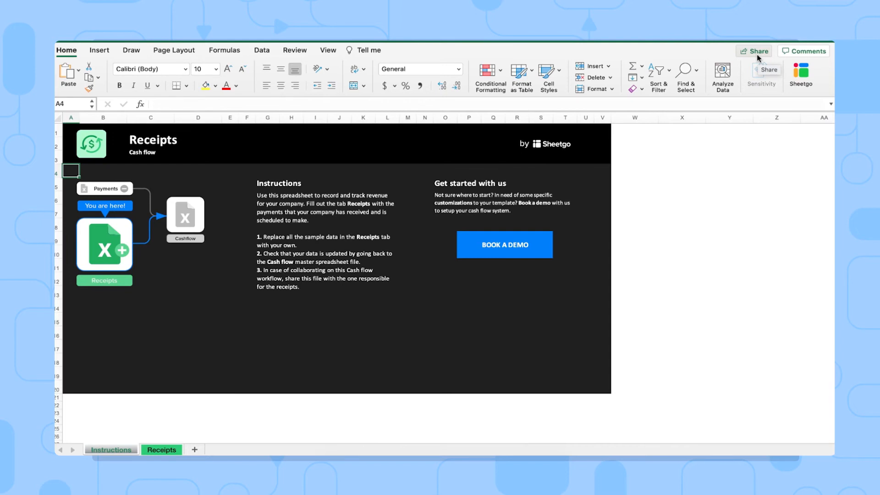
mouse_move(180, 428)
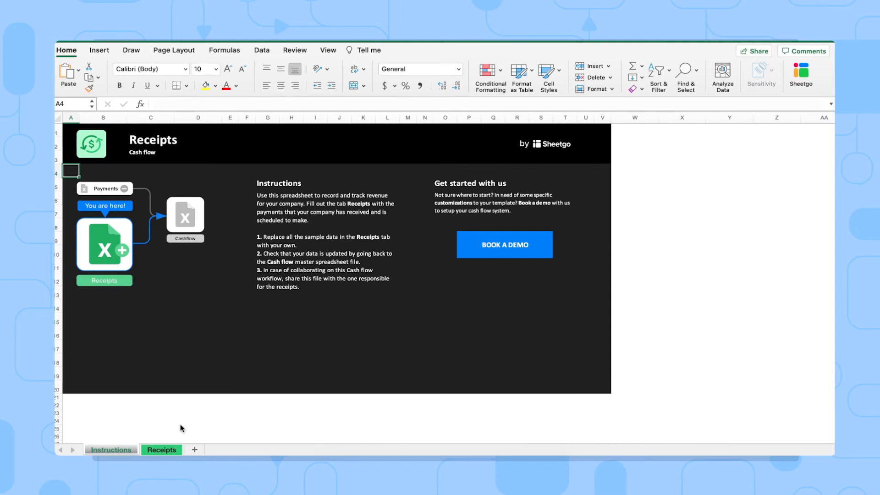
View the Receipts data sheet and read the Invoice # column's guidance note.
left_click(161, 449)
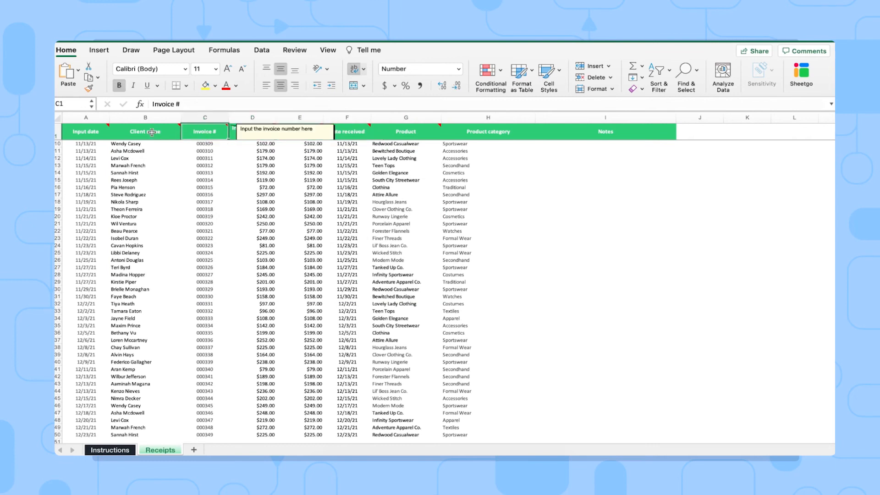
left_click(145, 131)
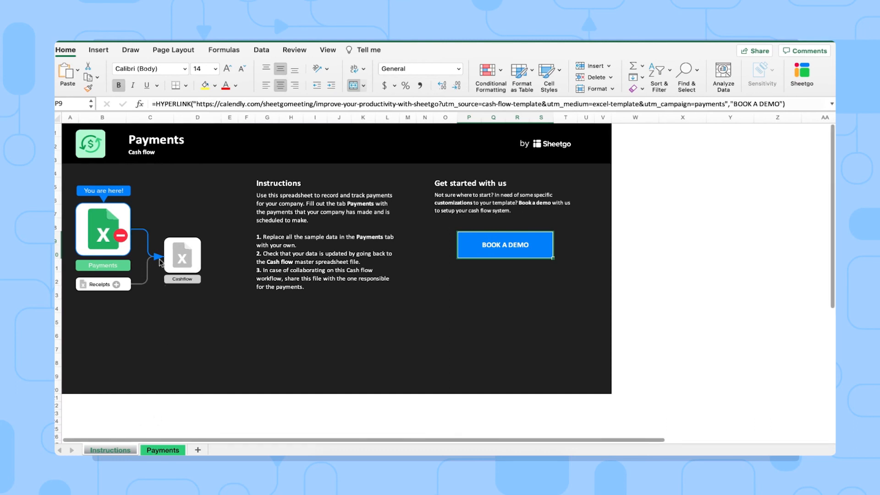
View the Payments workbook's Instructions sheet.
left_click(161, 449)
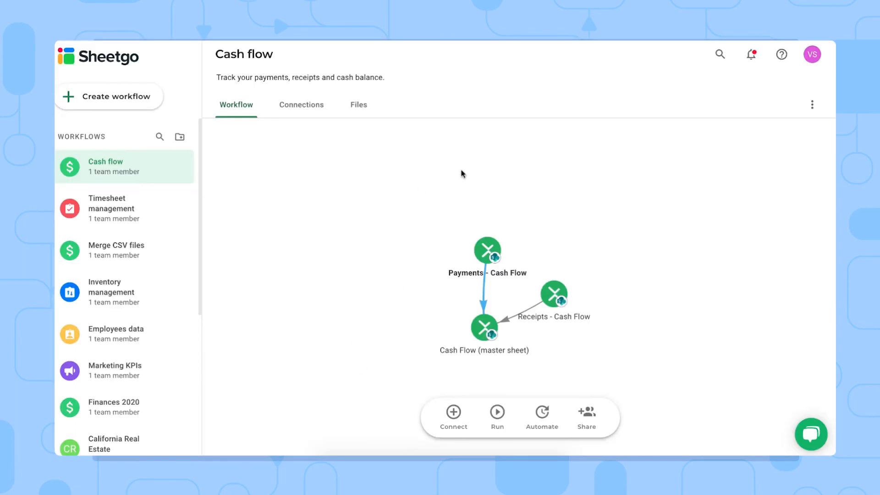
mouse_move(559, 203)
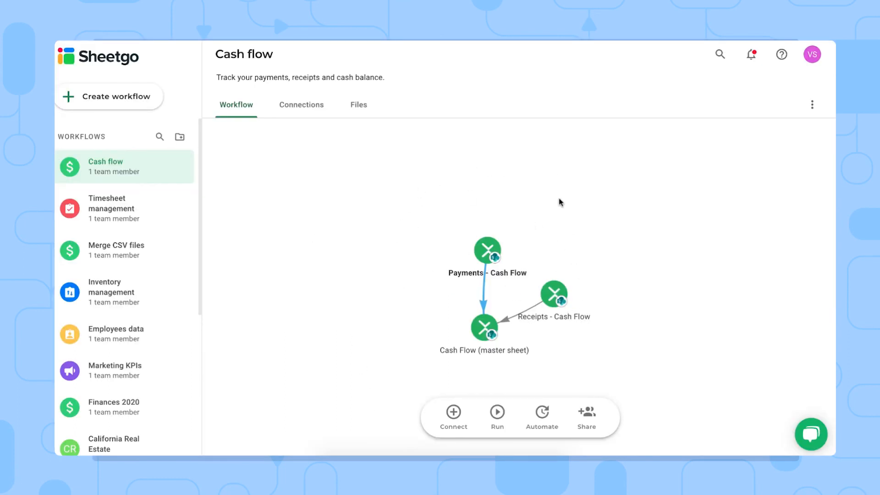
mouse_move(569, 207)
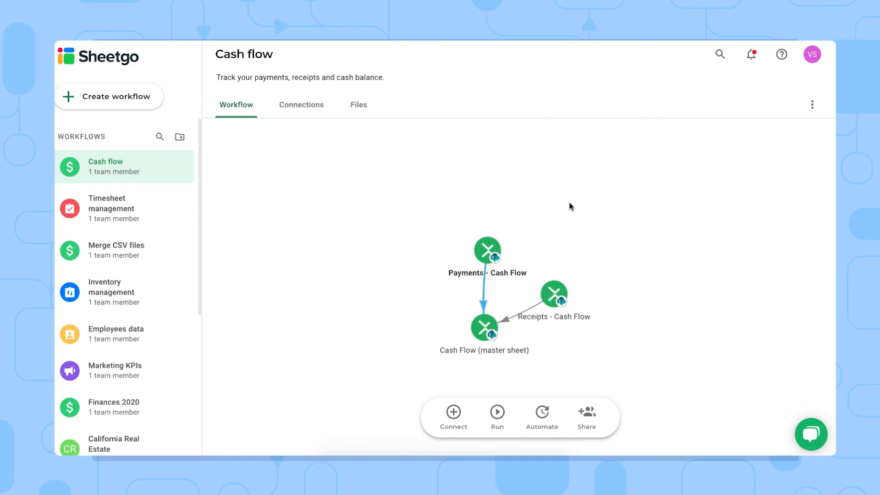
mouse_move(564, 296)
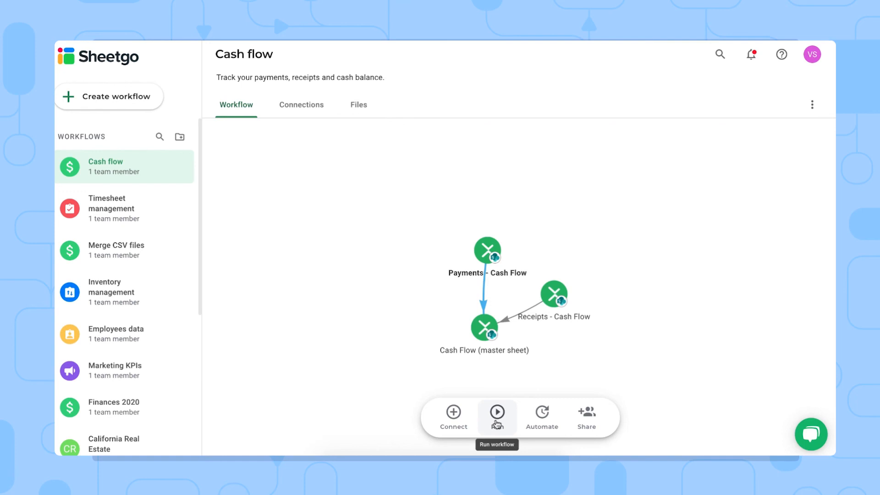
mouse_move(515, 389)
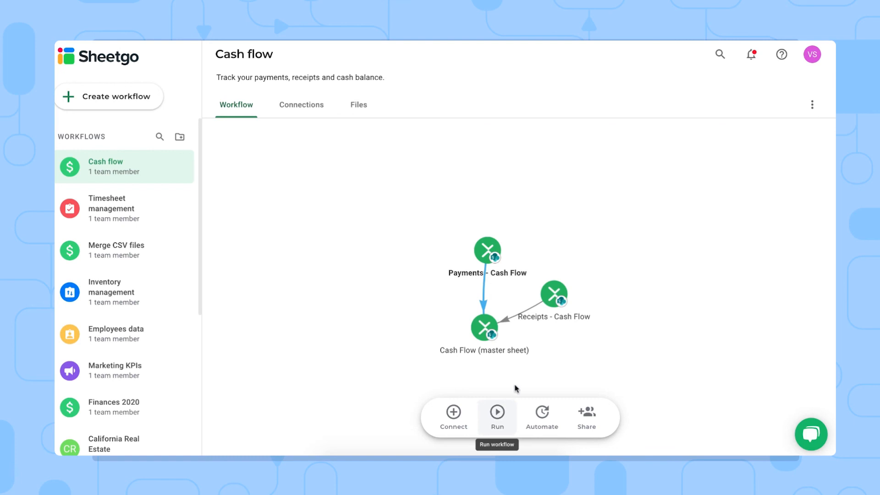
mouse_move(540, 417)
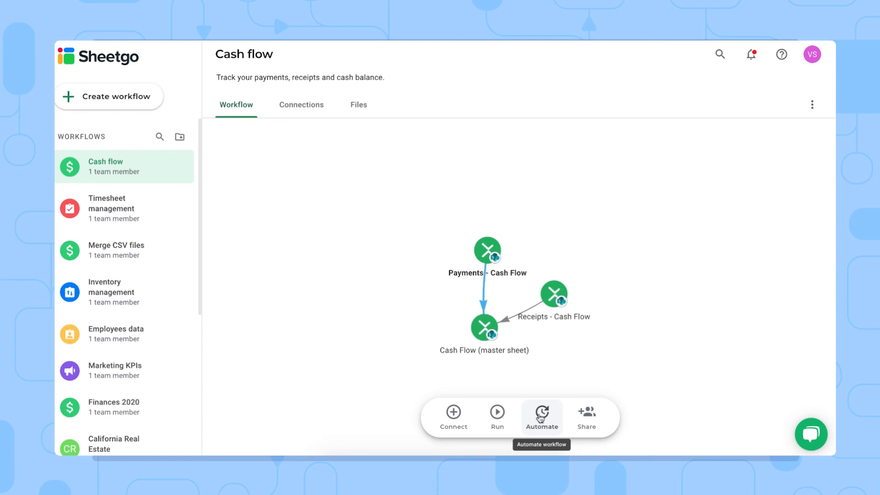
mouse_move(540, 418)
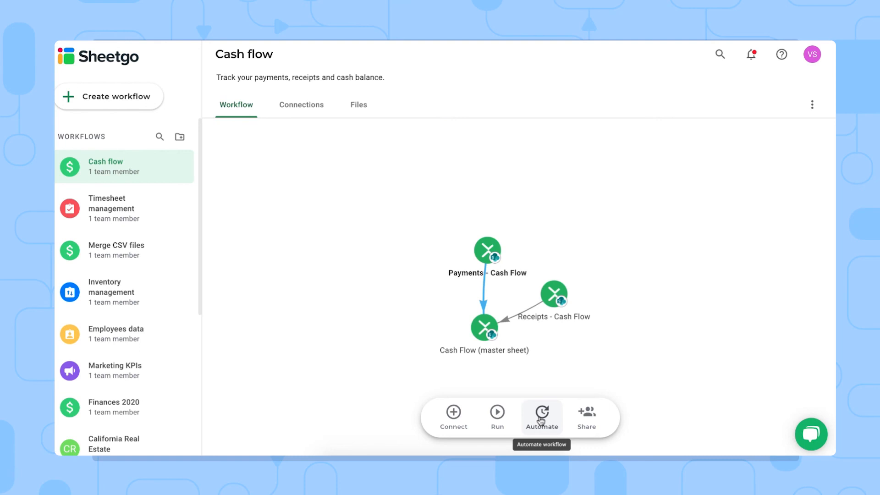
mouse_move(586, 418)
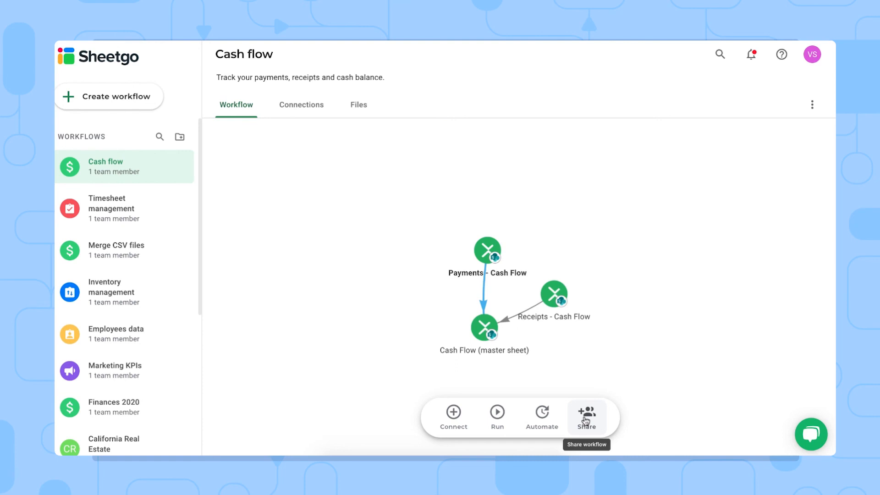
mouse_move(598, 346)
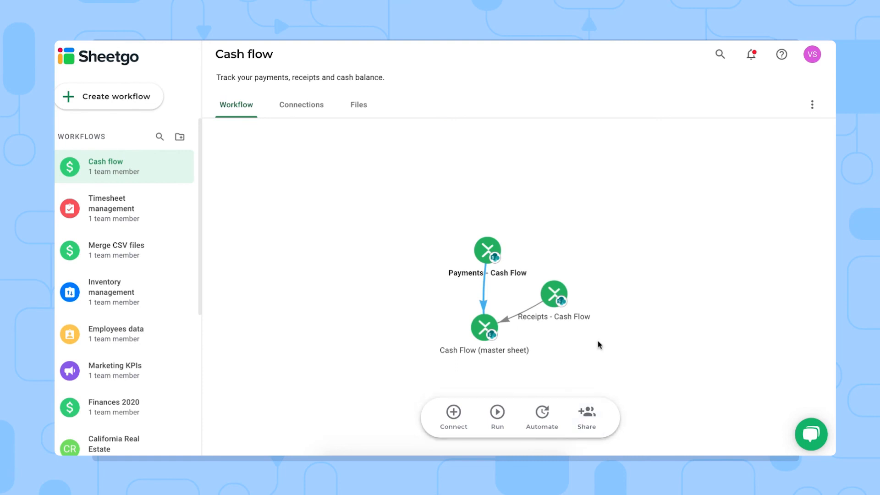